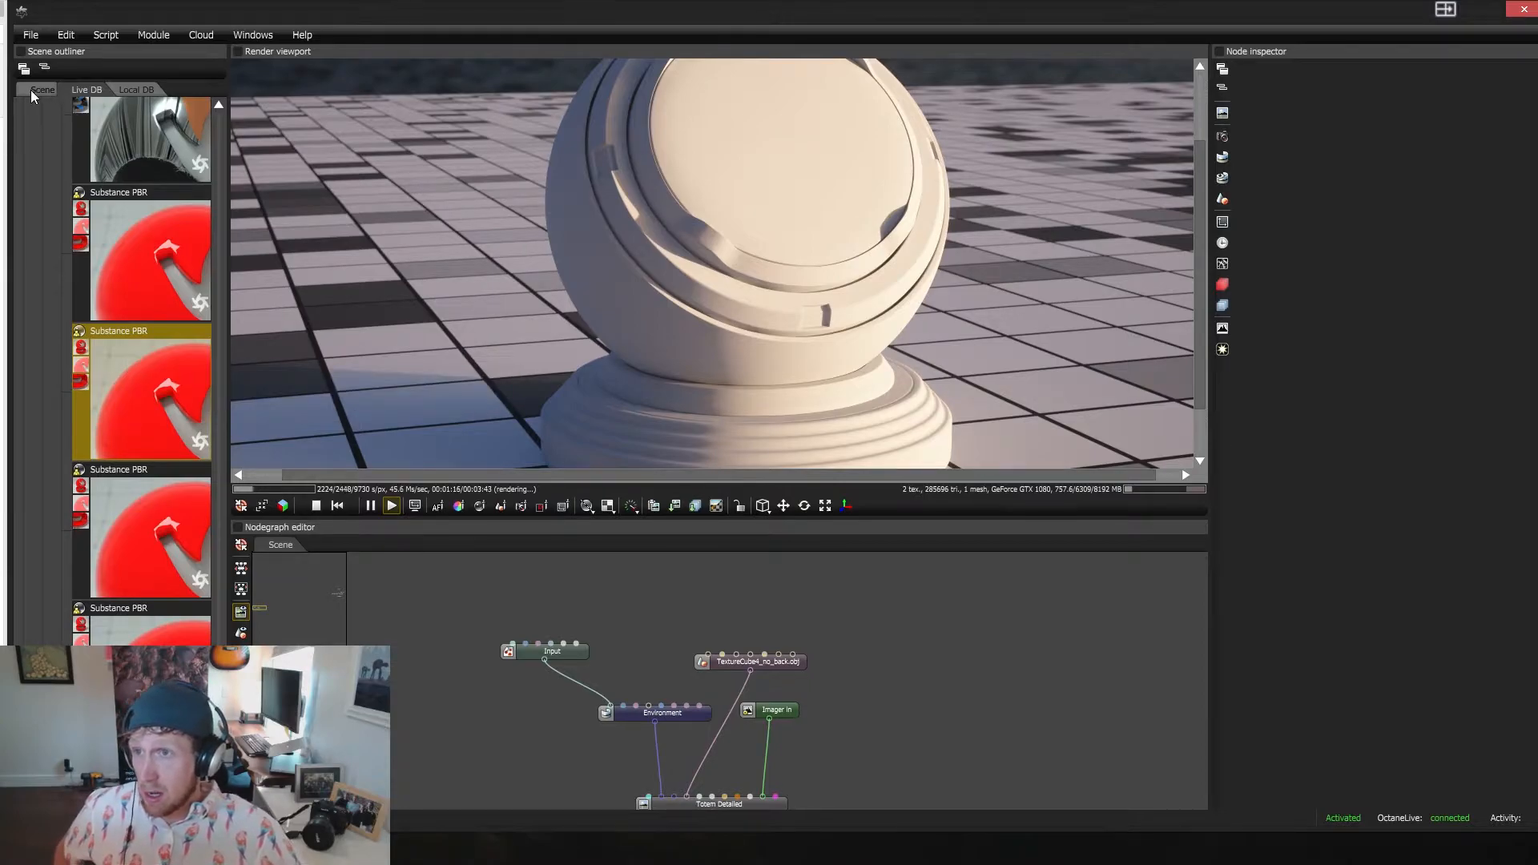
Drag the Live DB Substance PBR material into the node graph to turn the totem glossy red
click(35, 105)
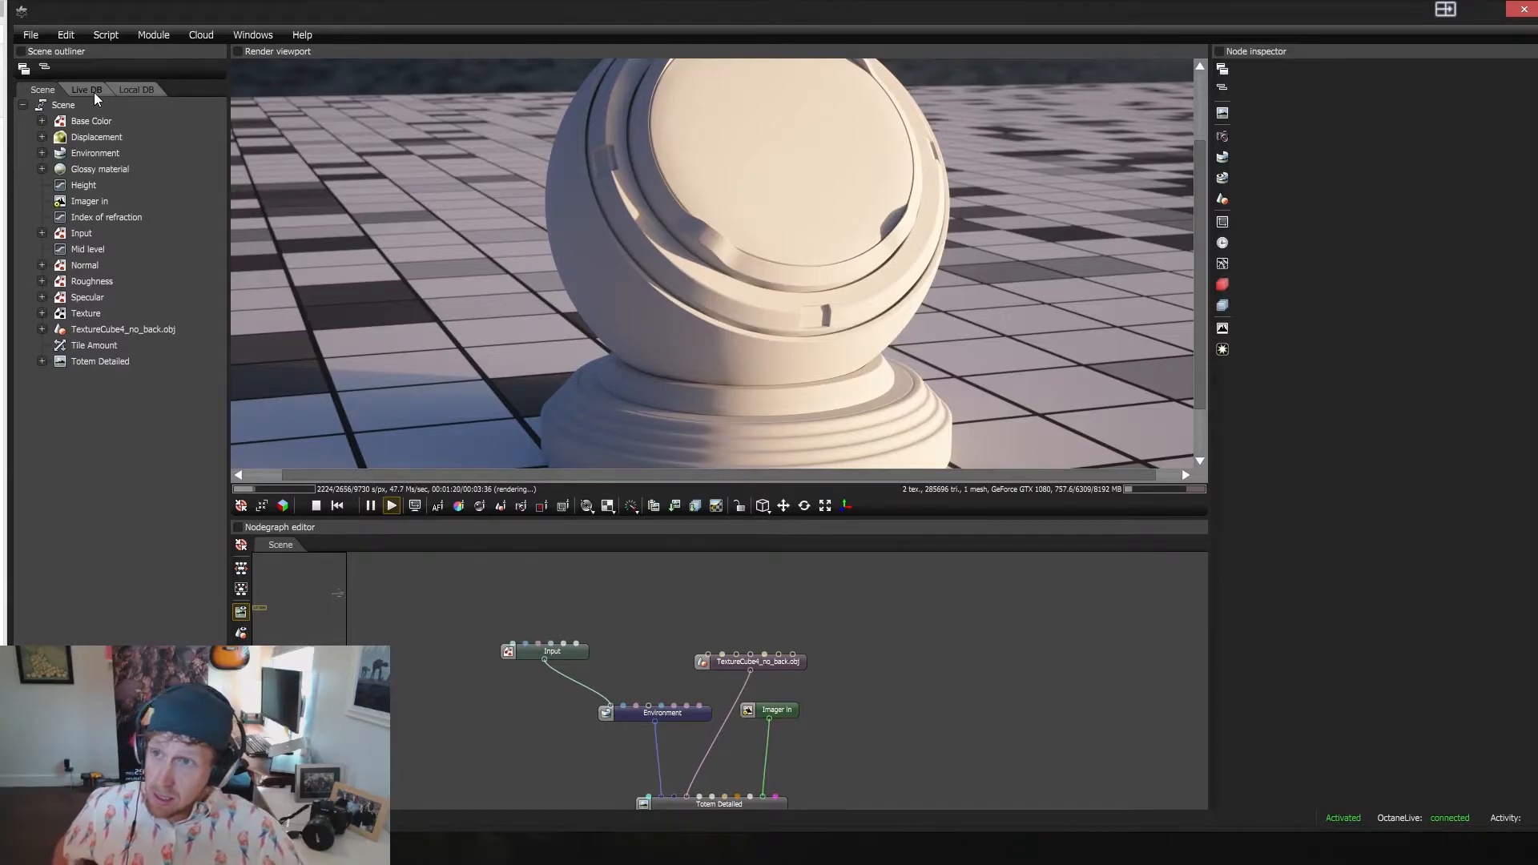
click(85, 89)
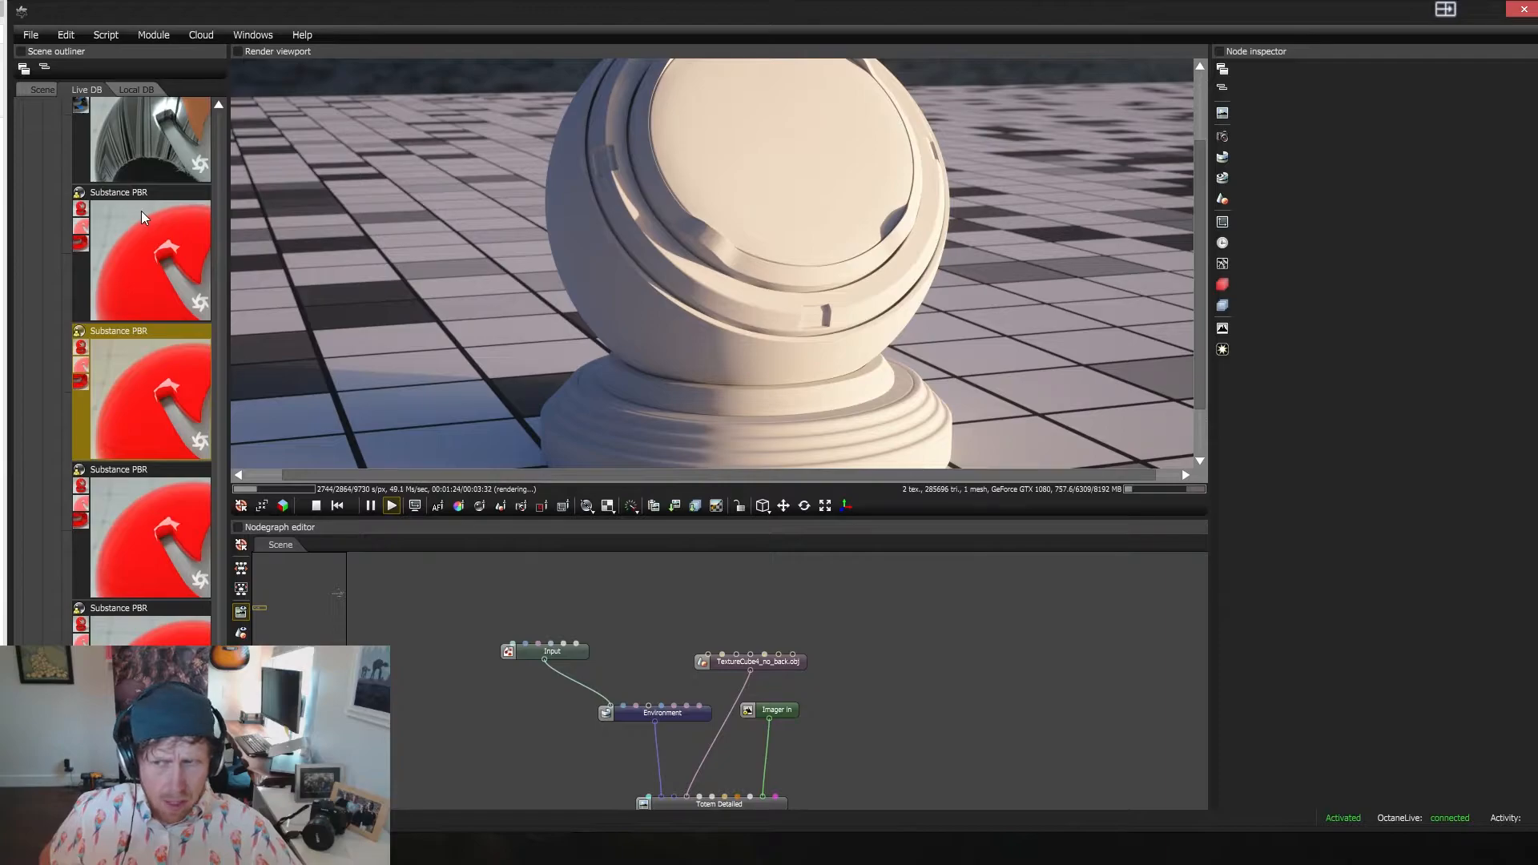
mouse_move(128, 297)
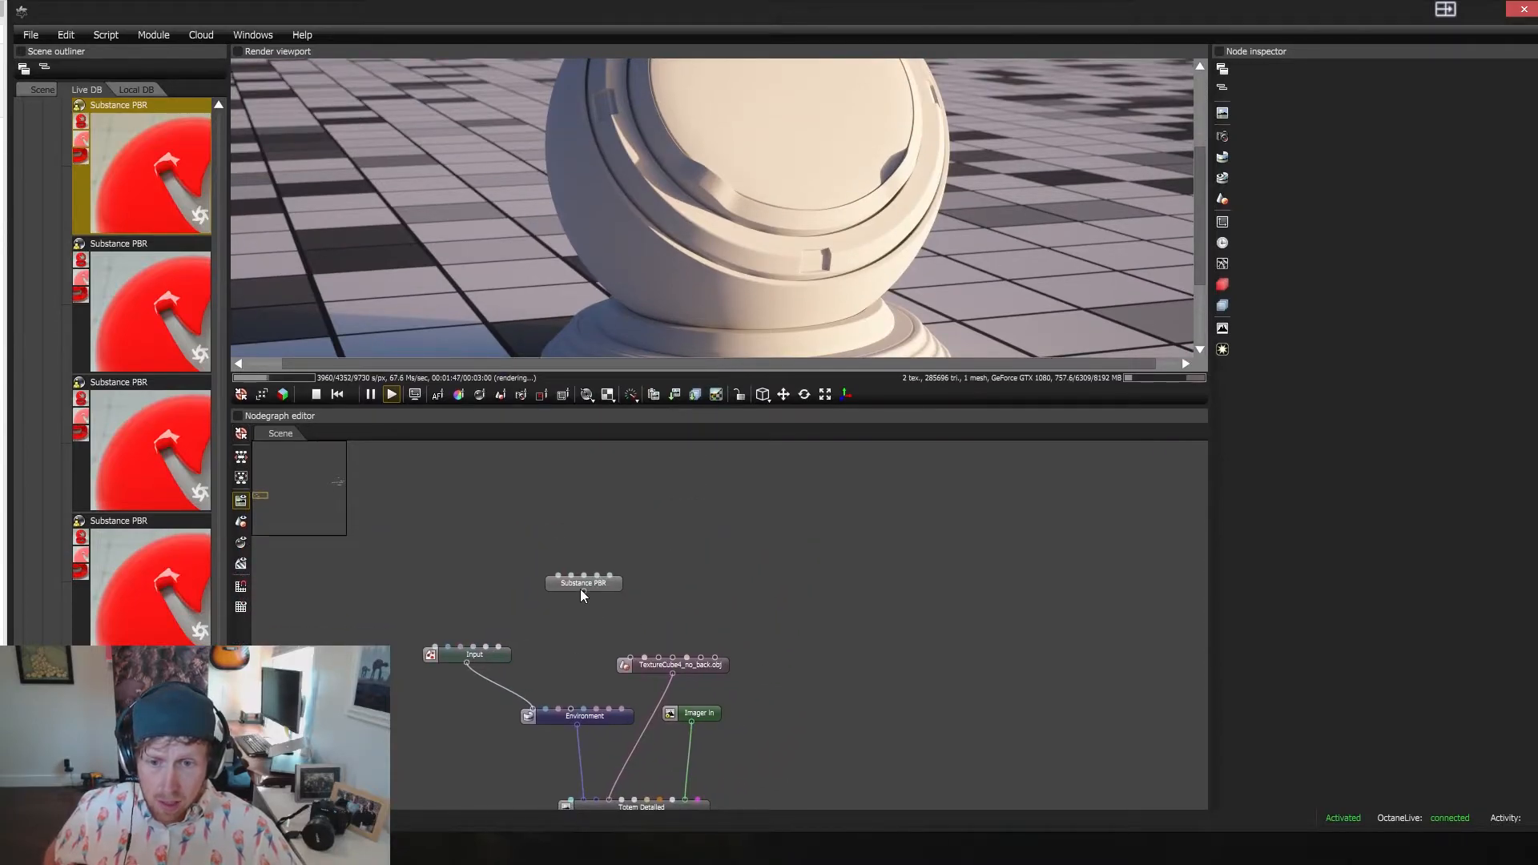
drag(584, 577, 667, 667)
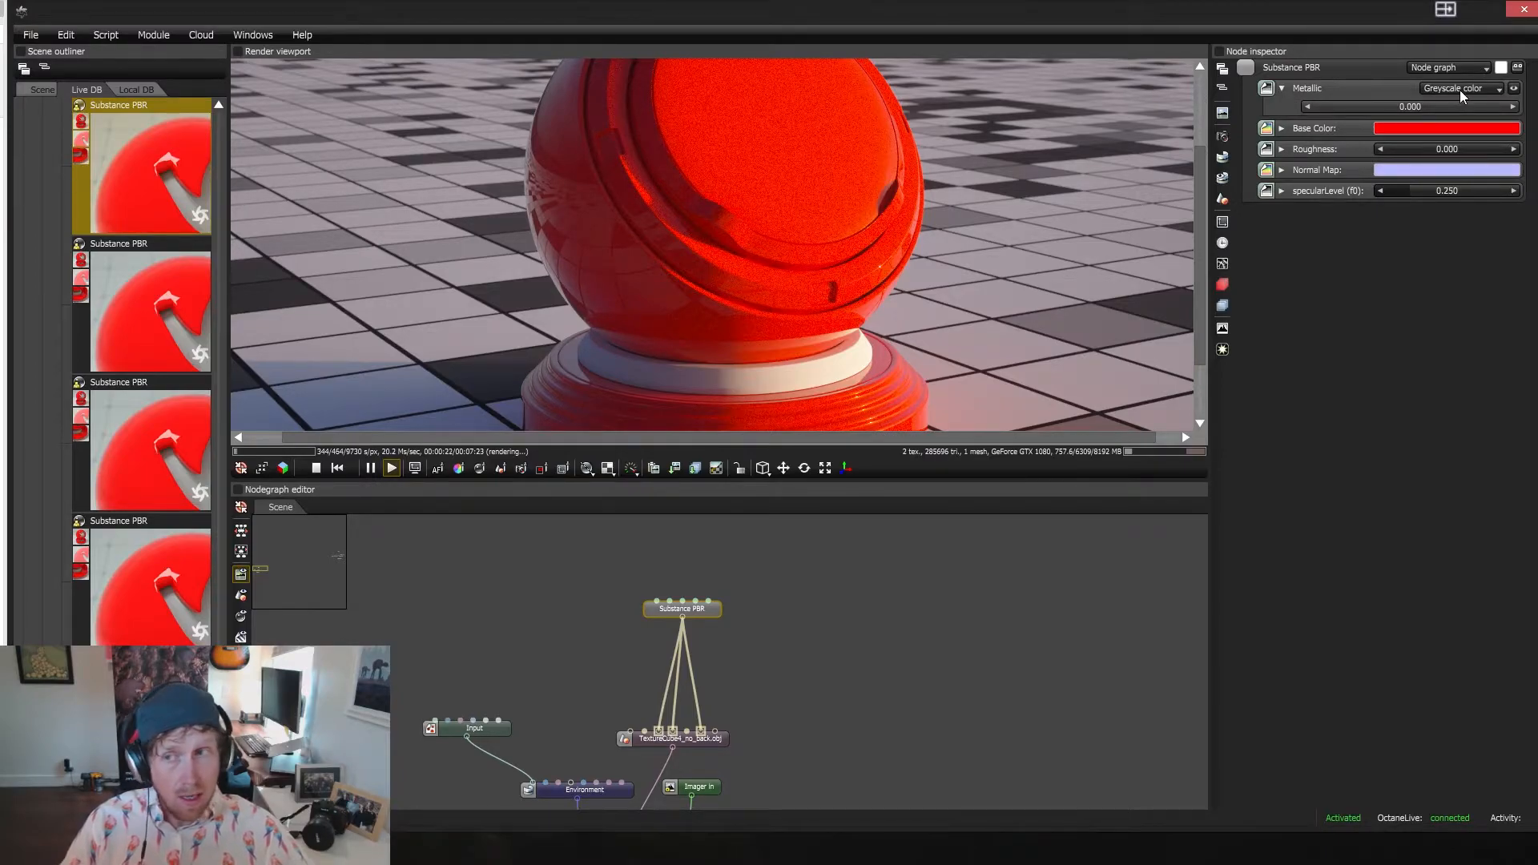
Set Metallic to a greyscale image loaded from the Ceramic_HeatShieldTilesTriangleGrunge metallic texture
click(1459, 88)
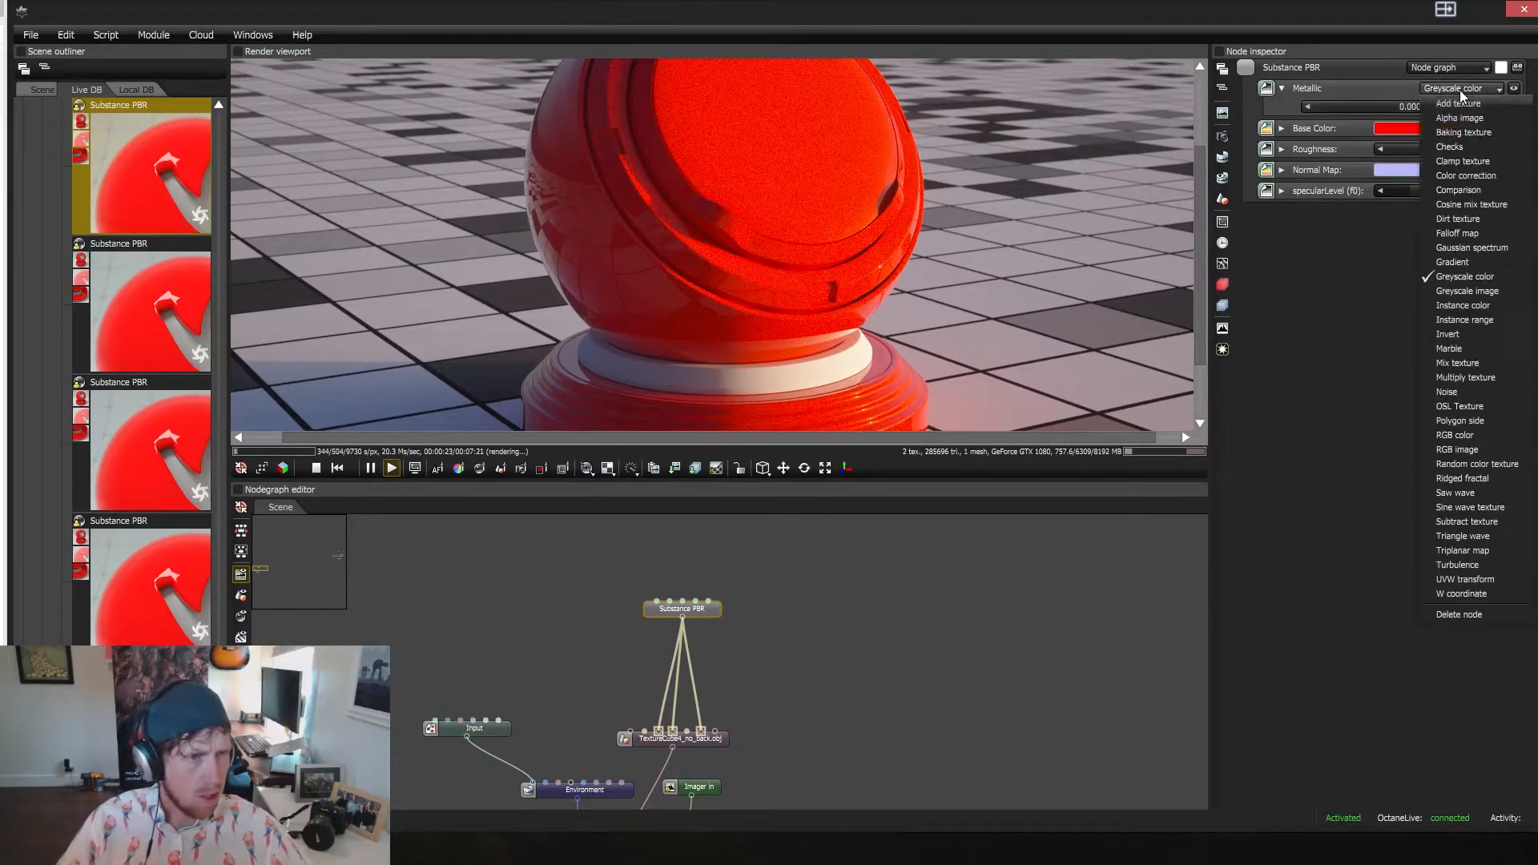
click(1467, 290)
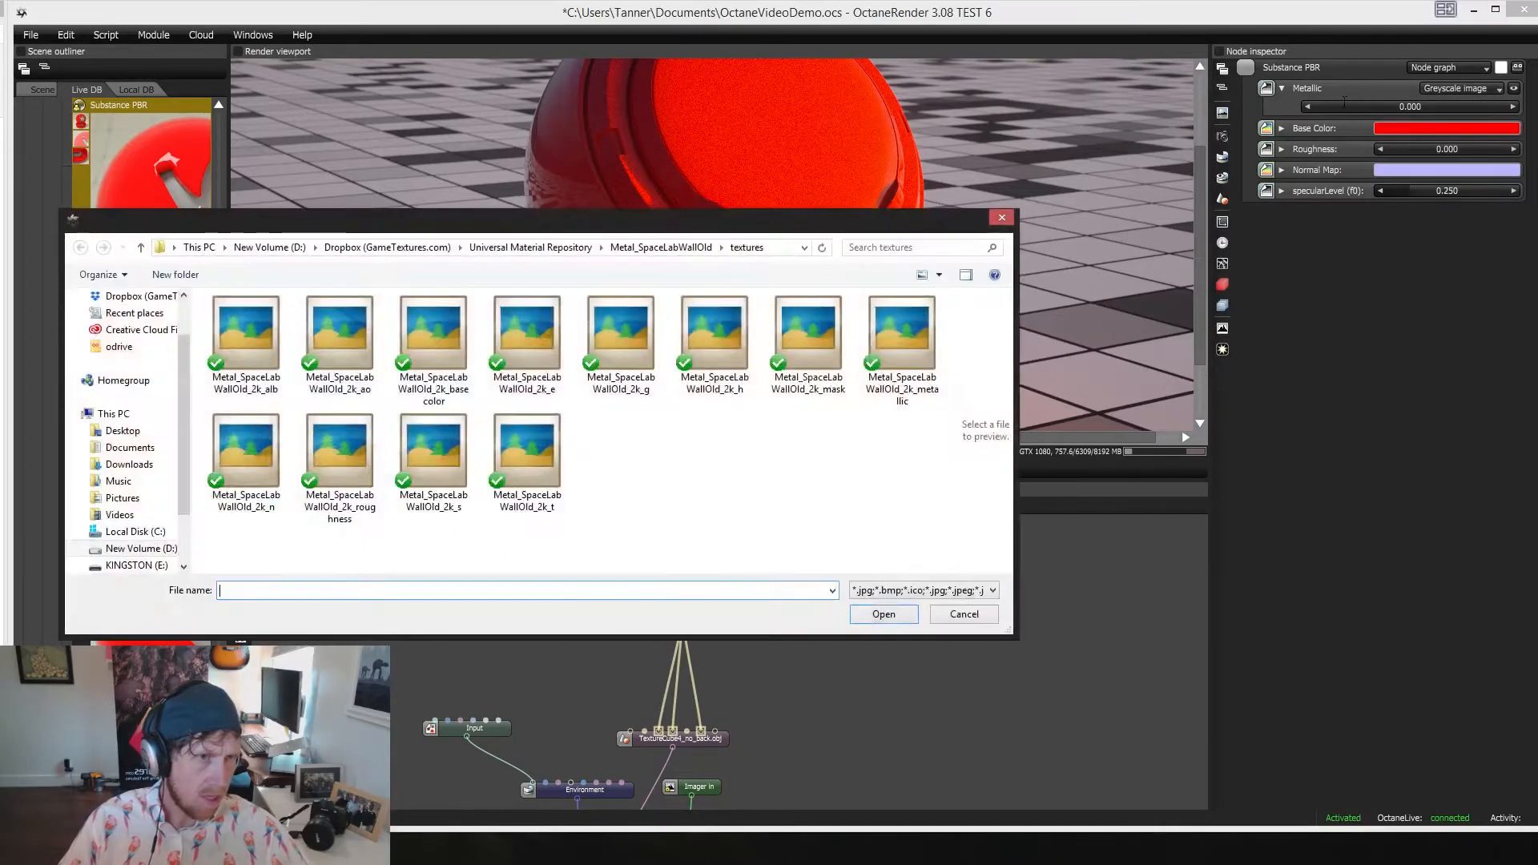
click(527, 445)
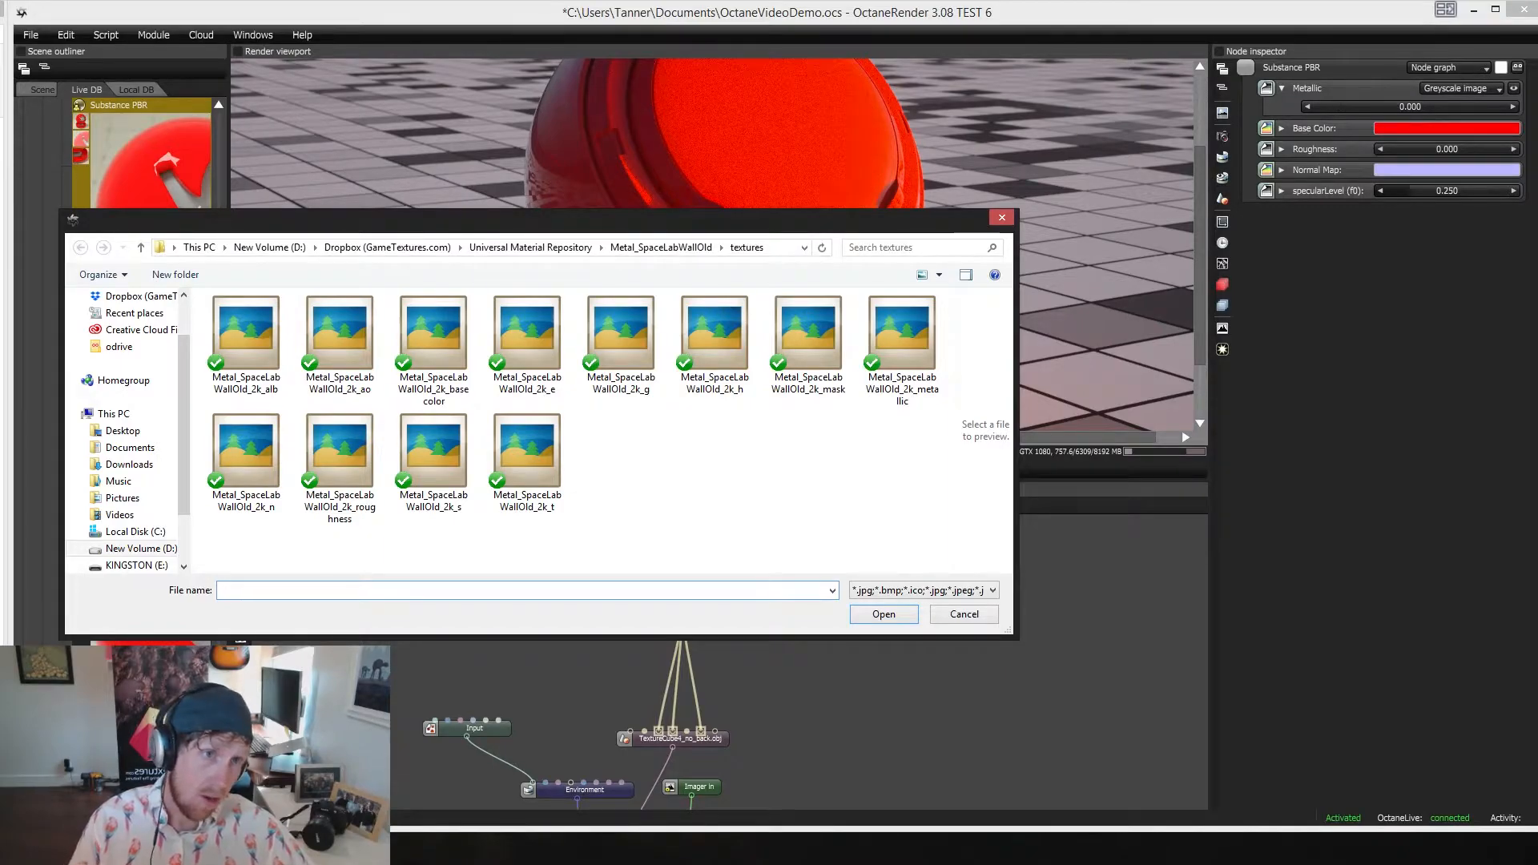
click(527, 451)
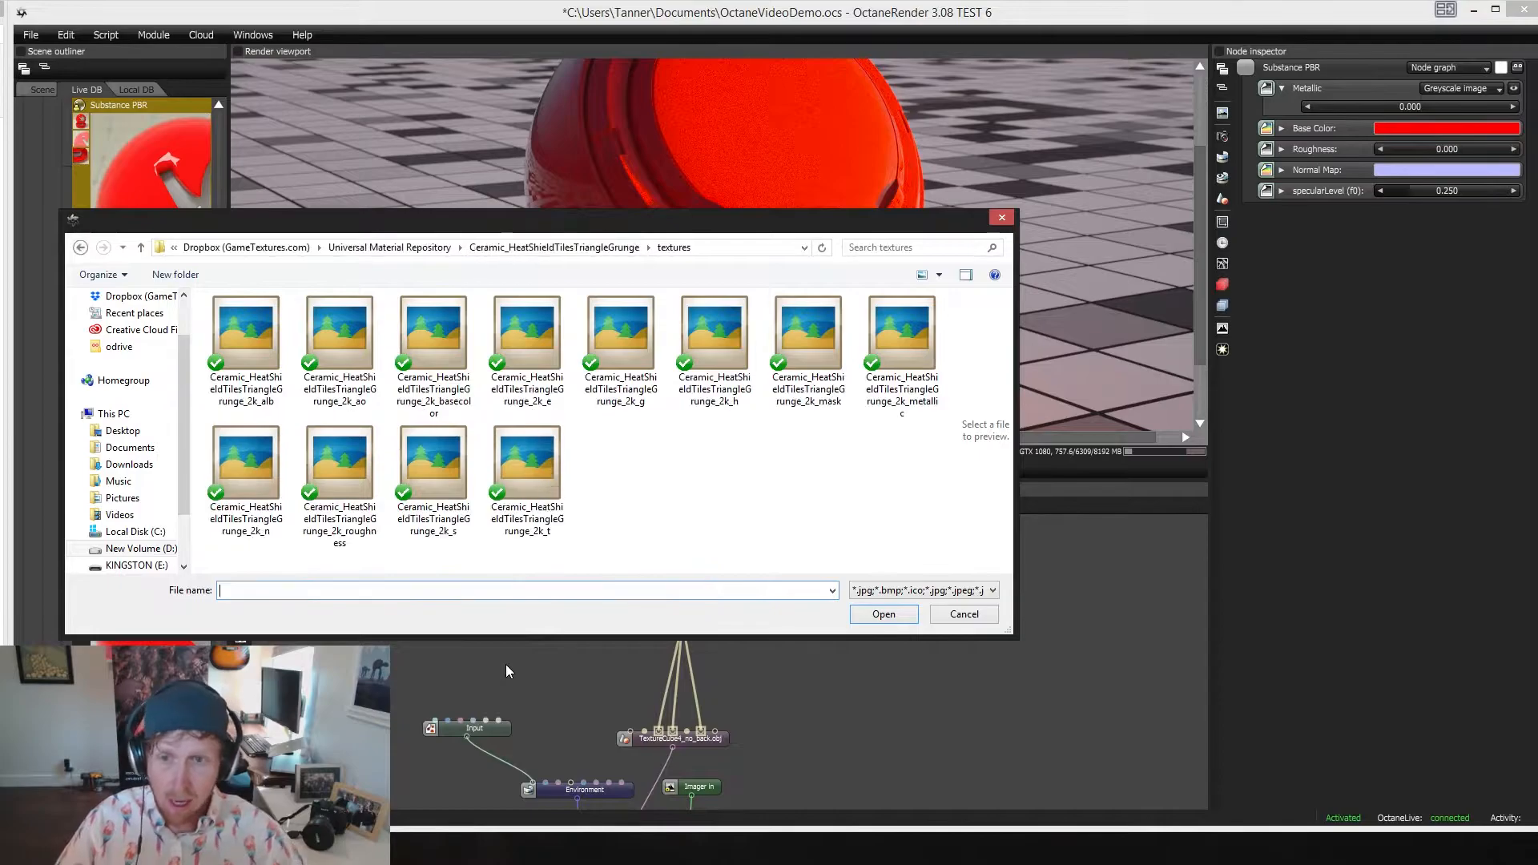
click(900, 333)
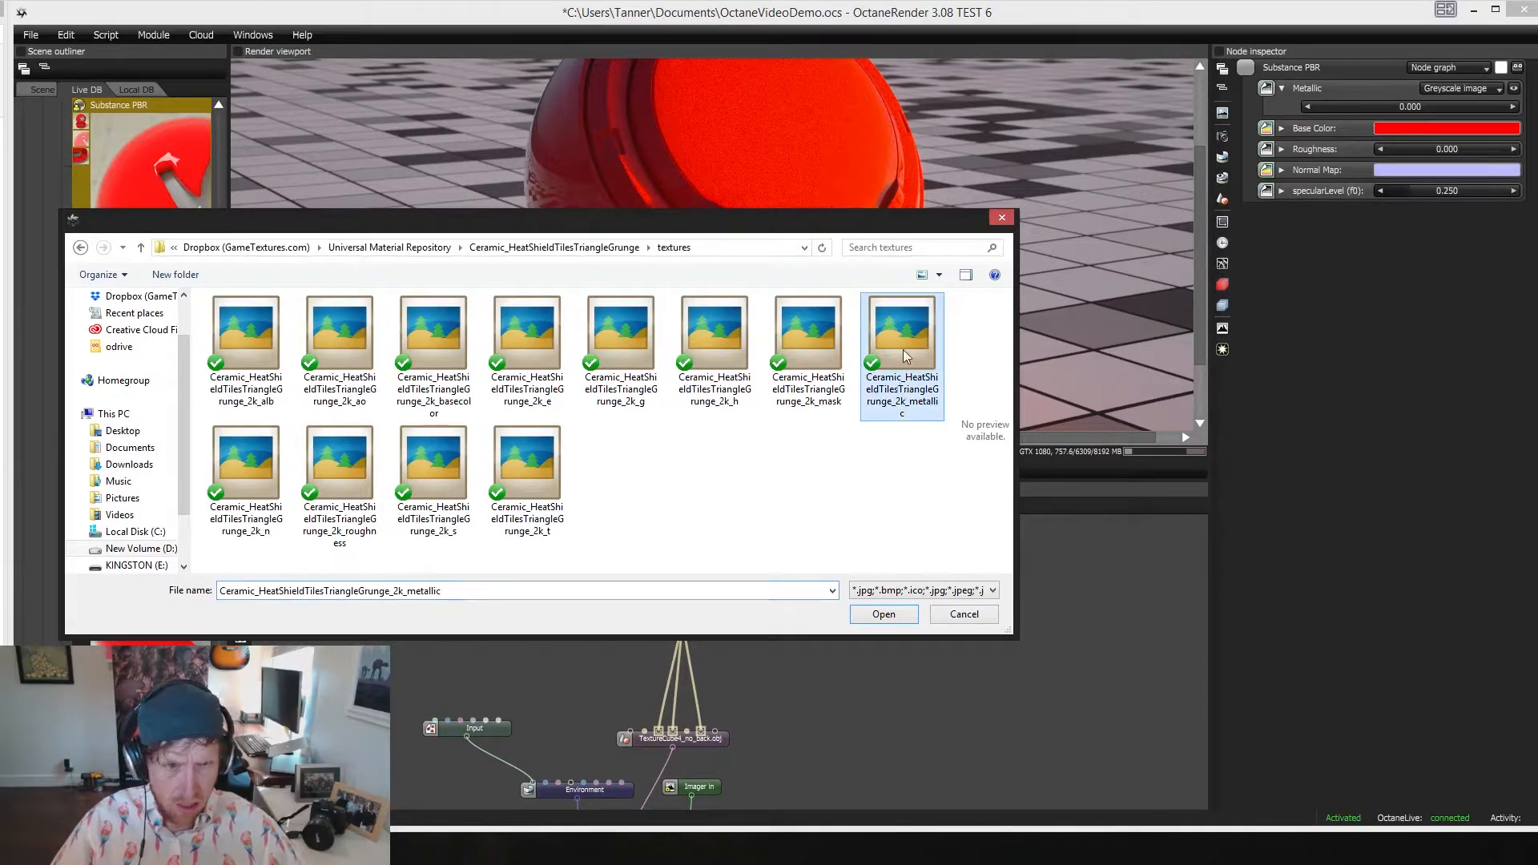
click(881, 614)
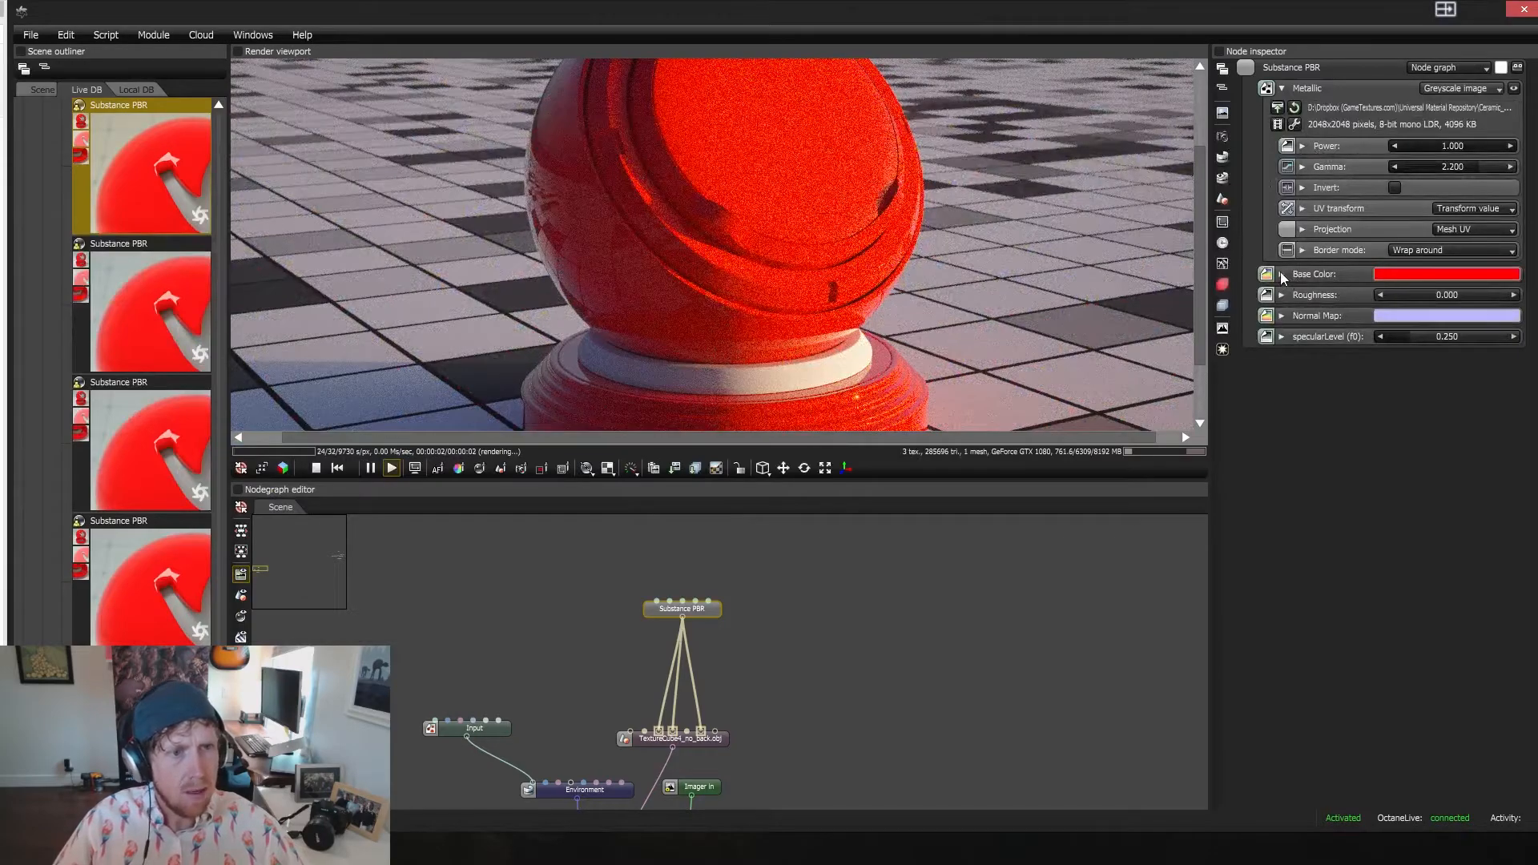
Give Base Color a heat-shield tiles texture and Roughness a greyscale image texture
click(1461, 274)
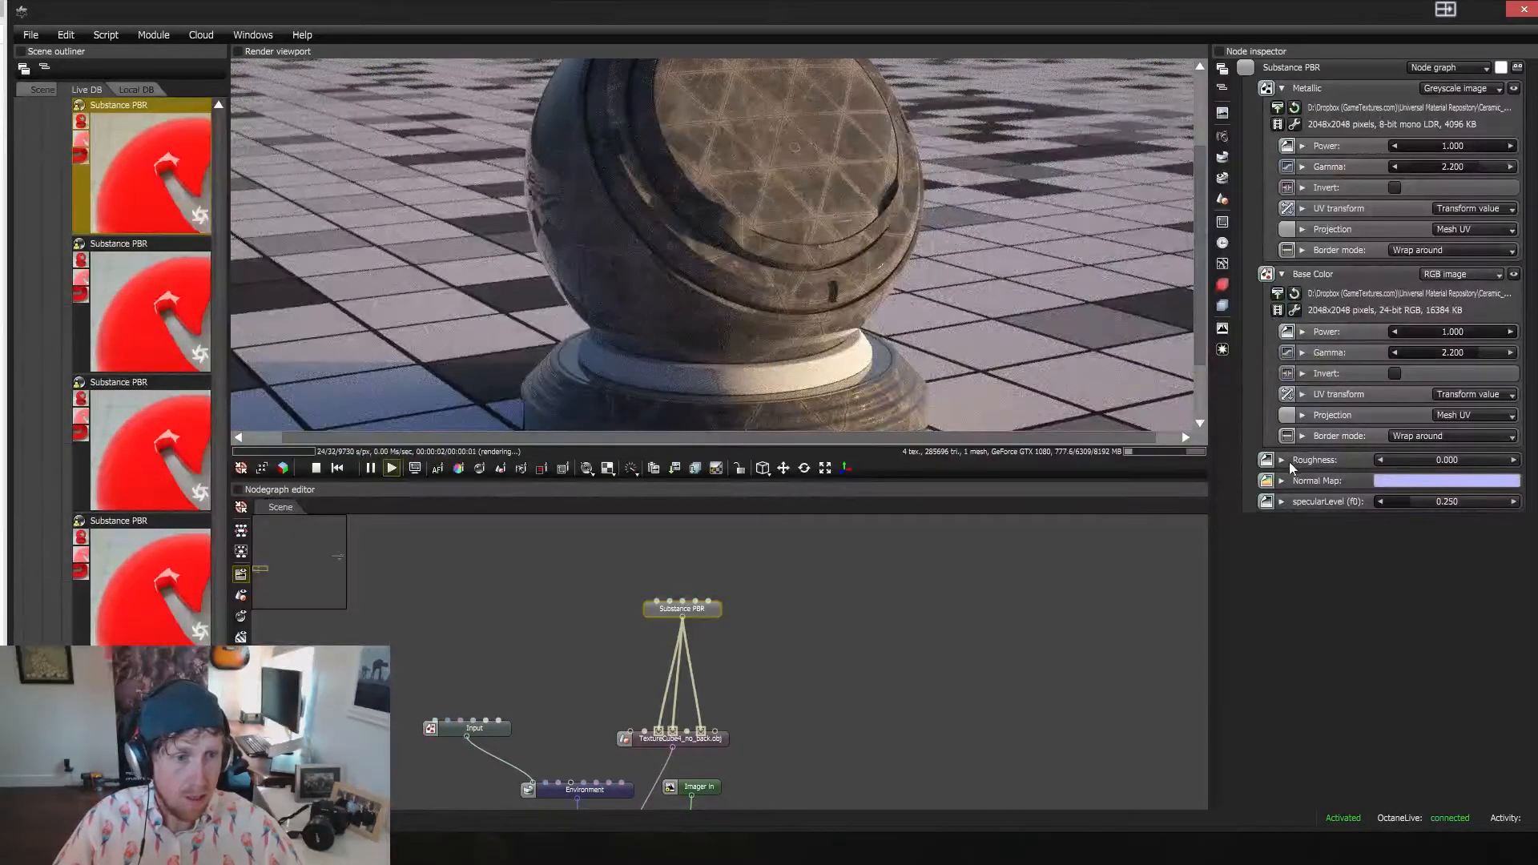
click(1460, 458)
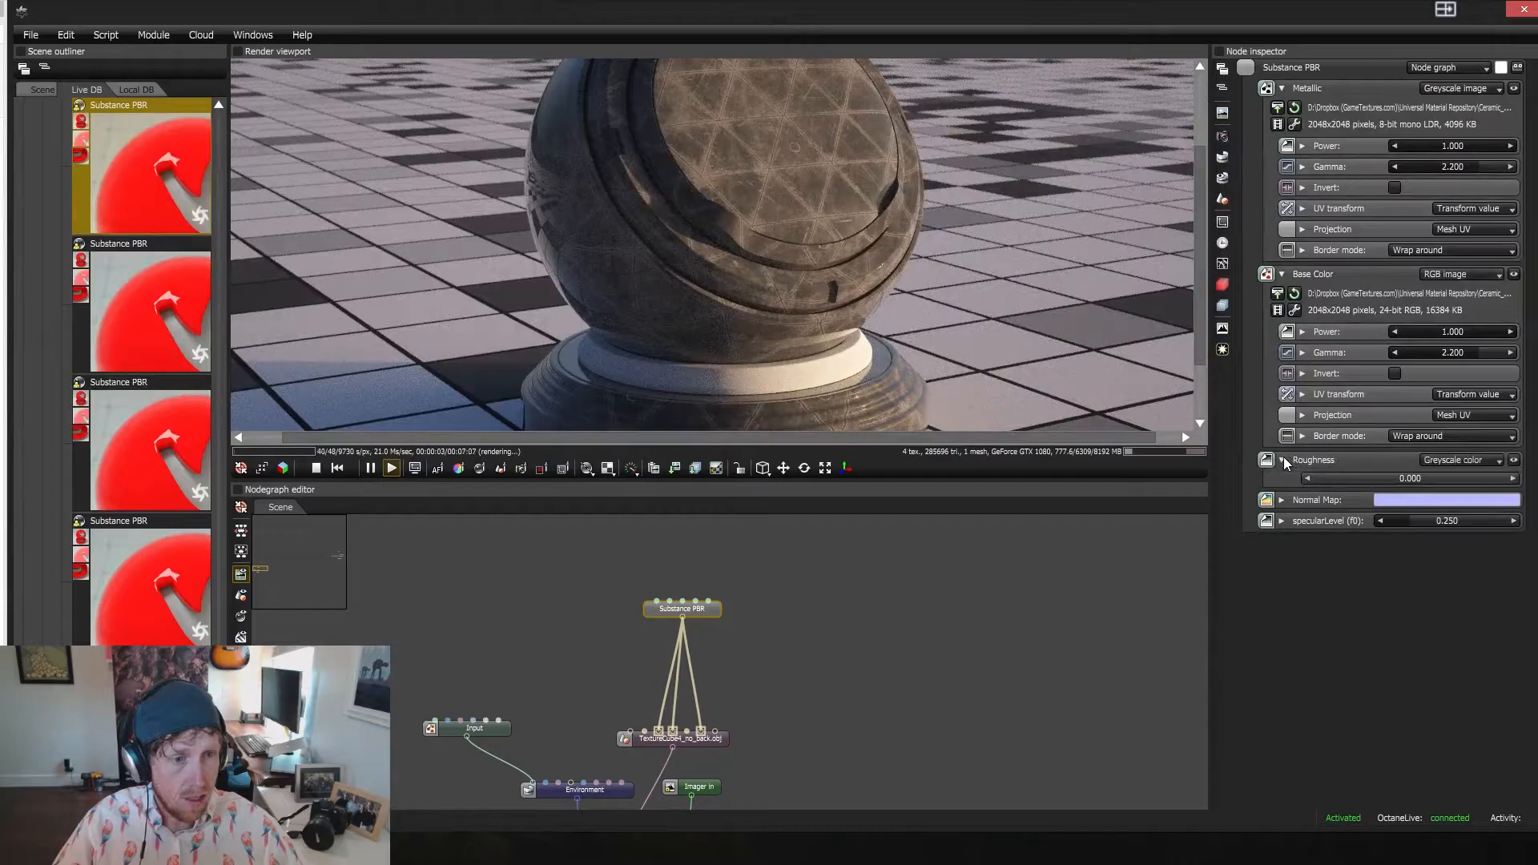
click(1460, 460)
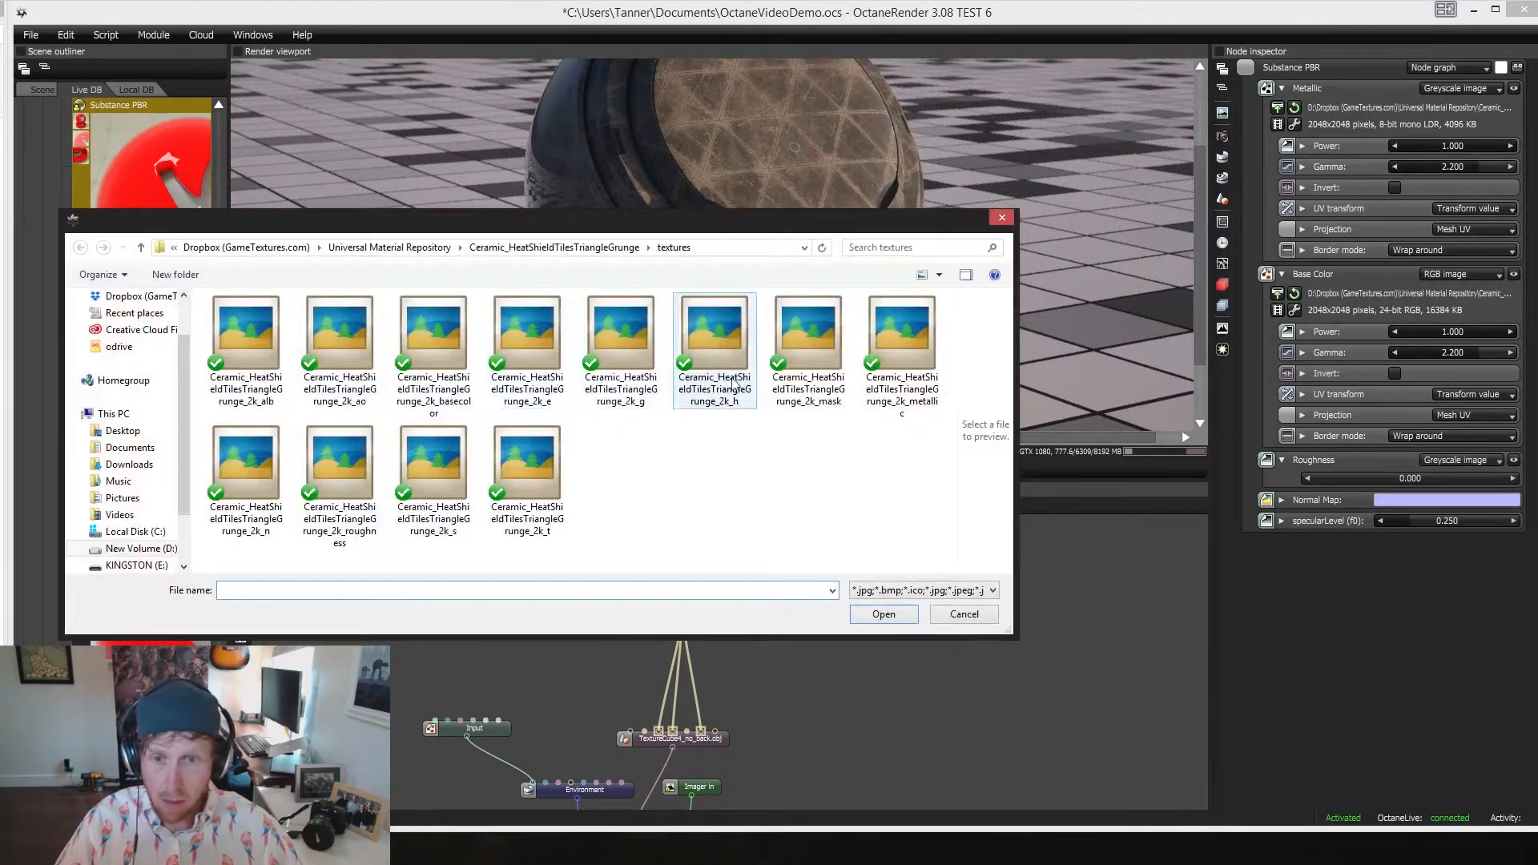
click(339, 461)
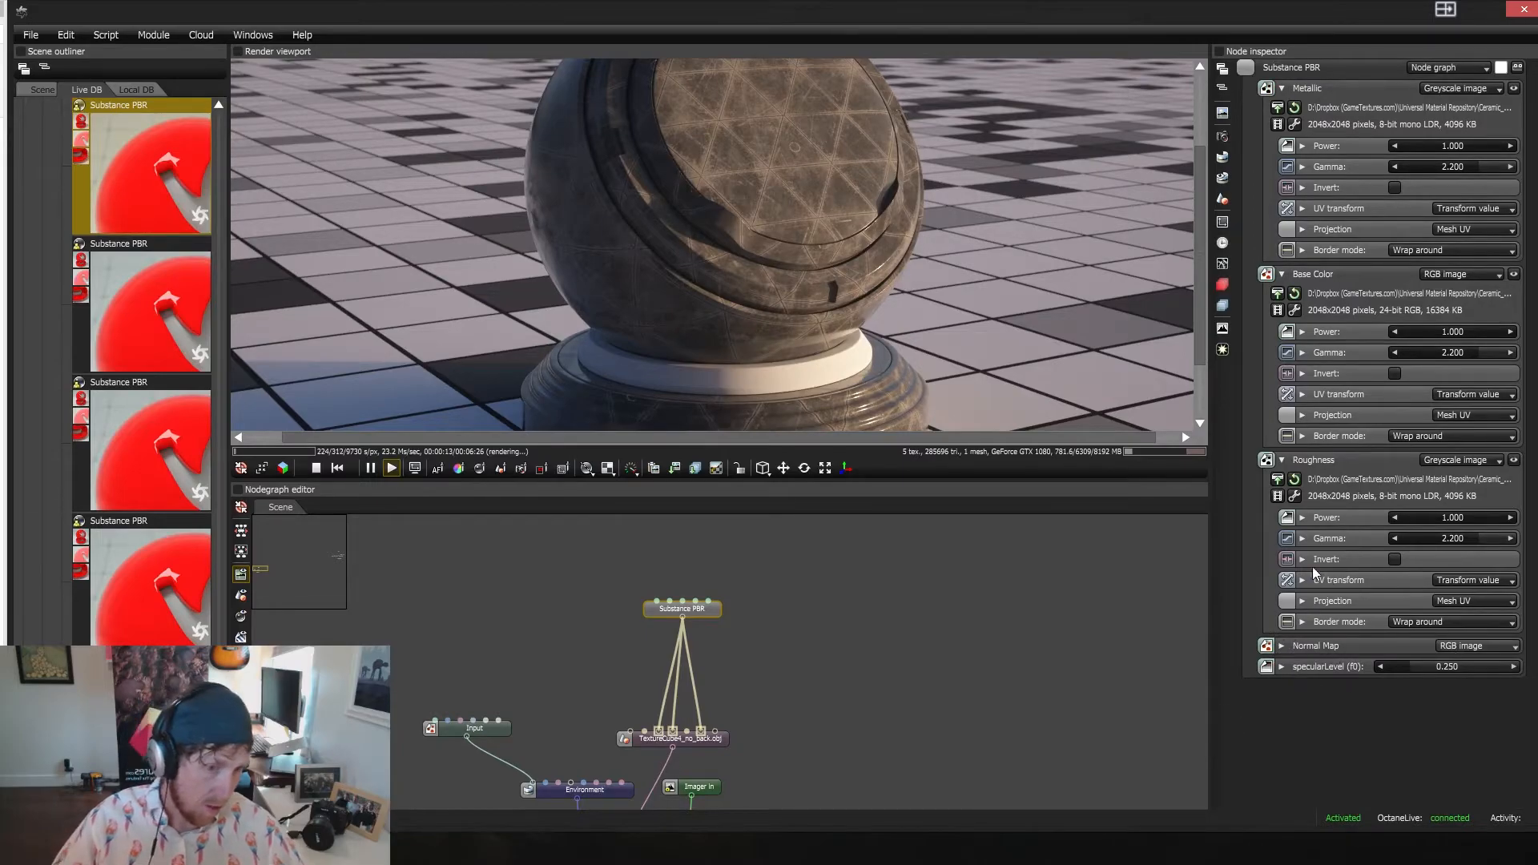
drag(1422, 666, 1481, 666)
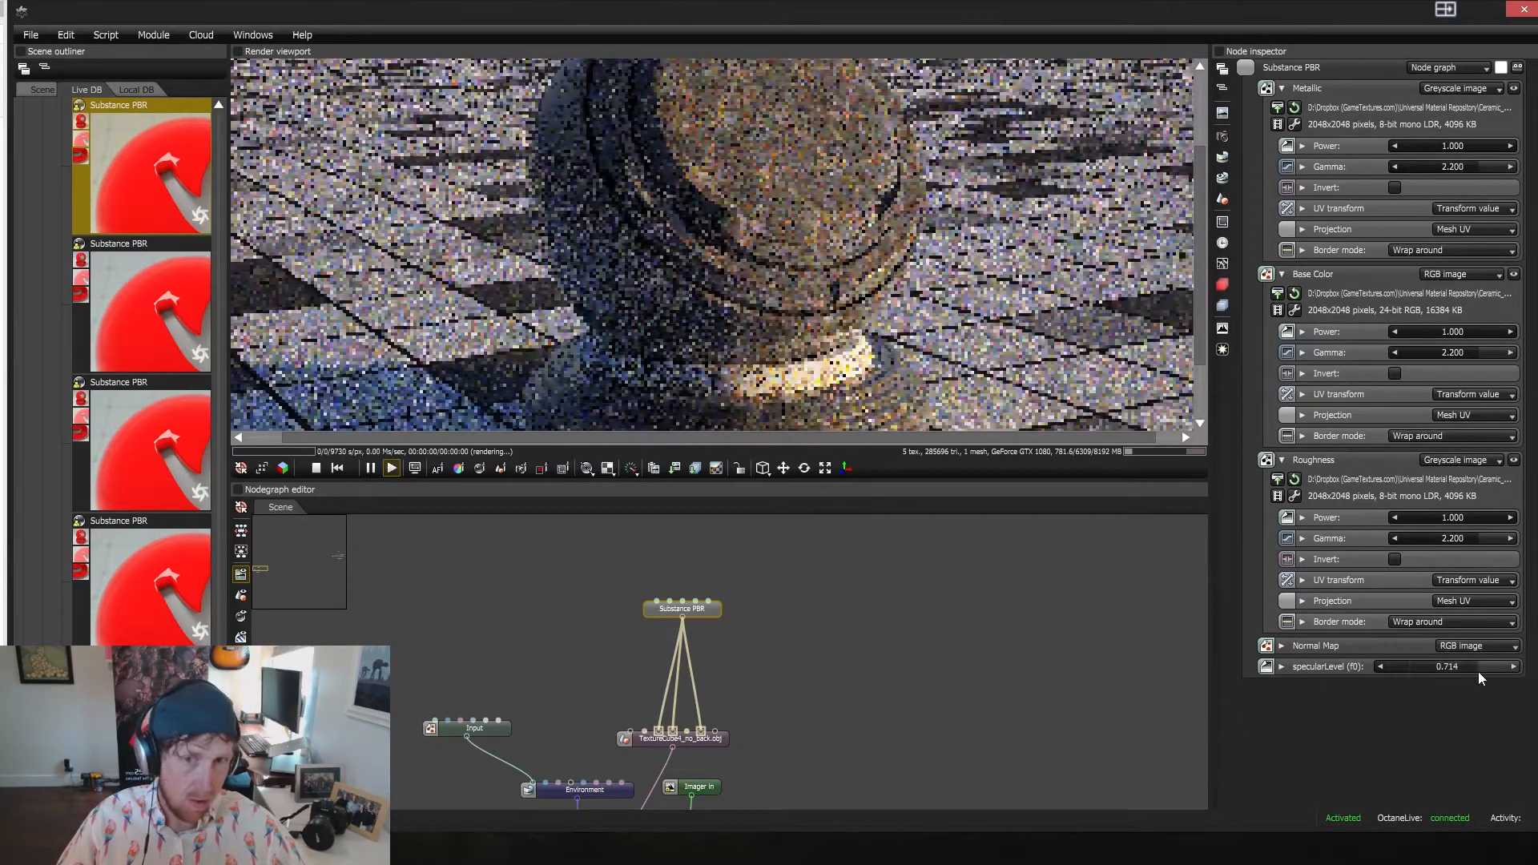
drag(1446, 667, 1401, 667)
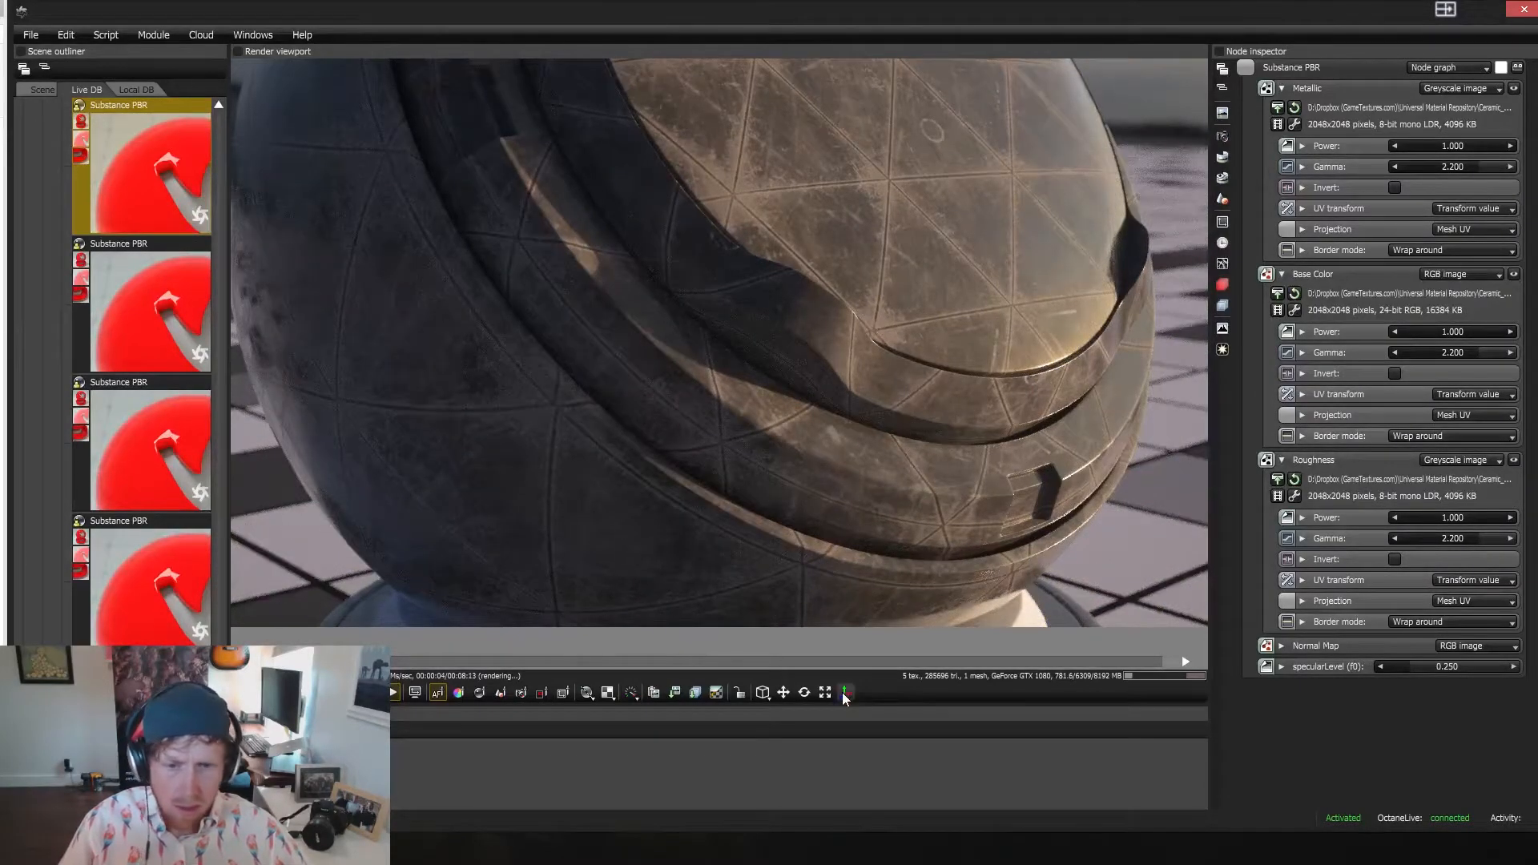
Restore the Nodegraph panel and open the Substance PBR node's inner falloff, mix and gradient network
click(843, 693)
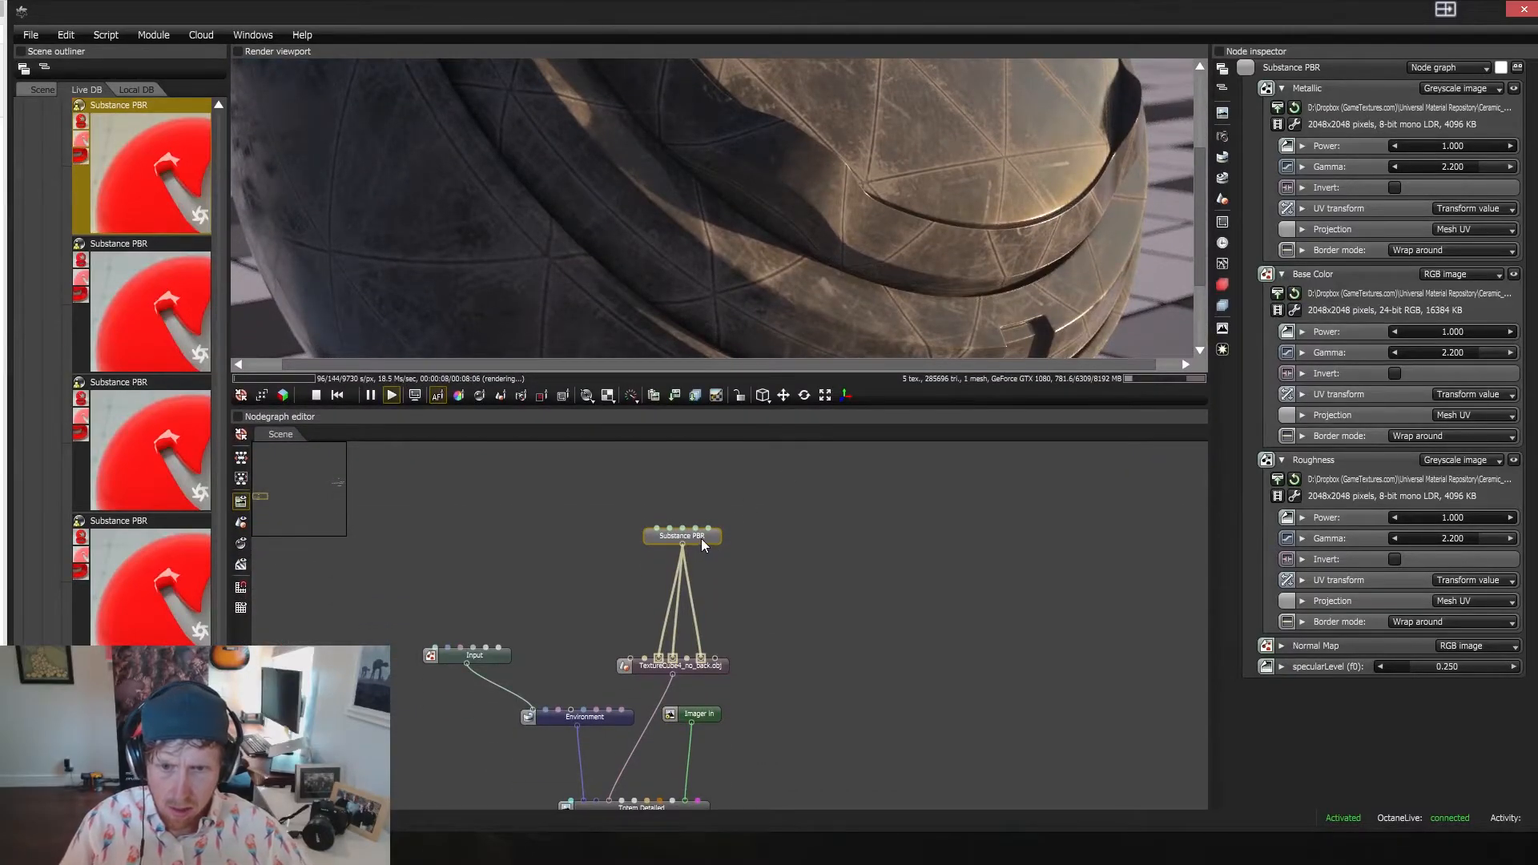
double_click(682, 537)
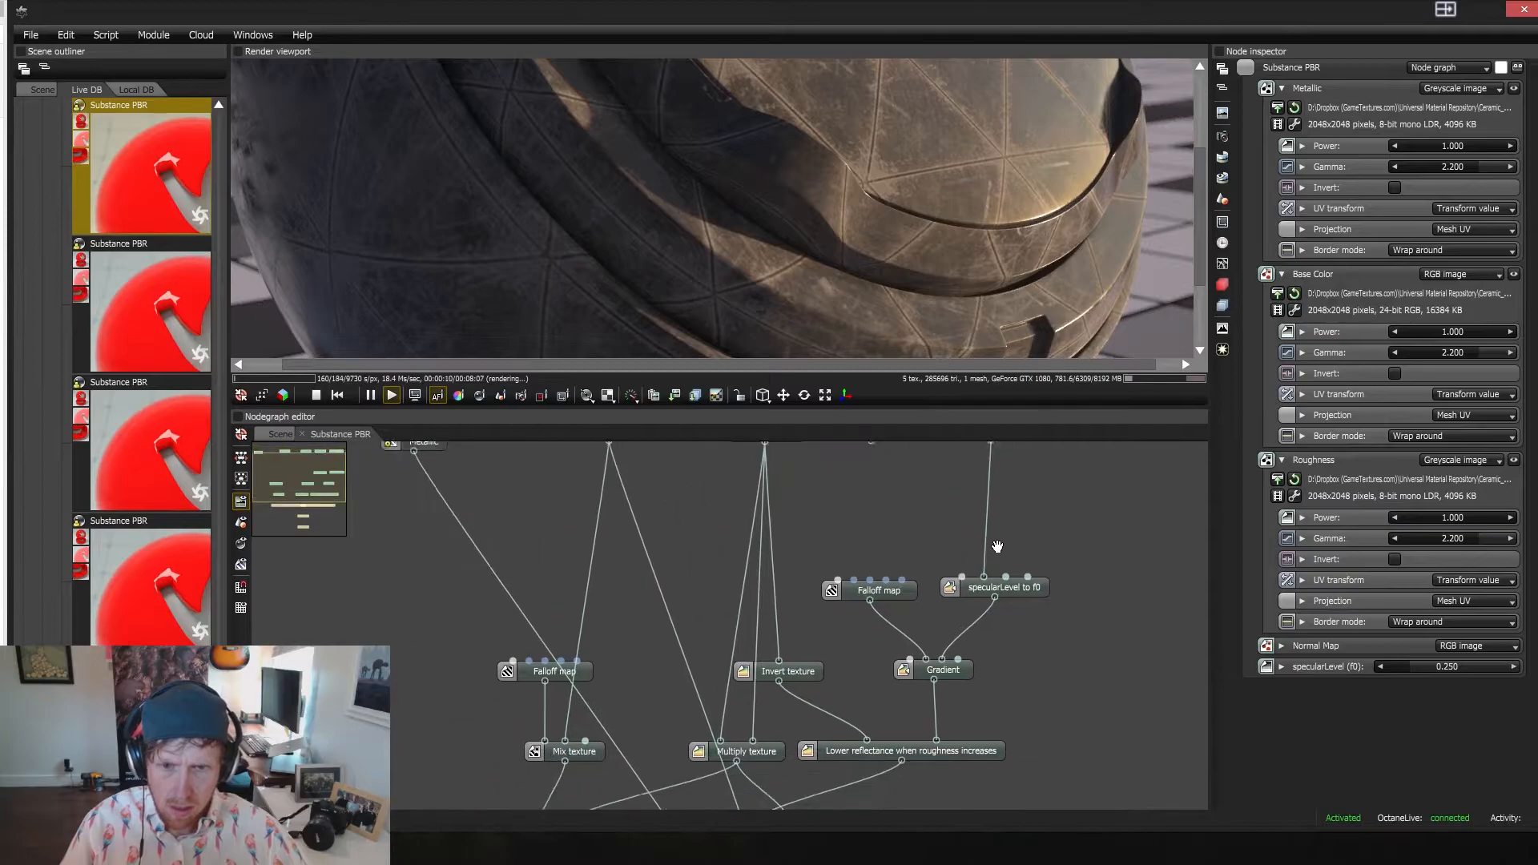